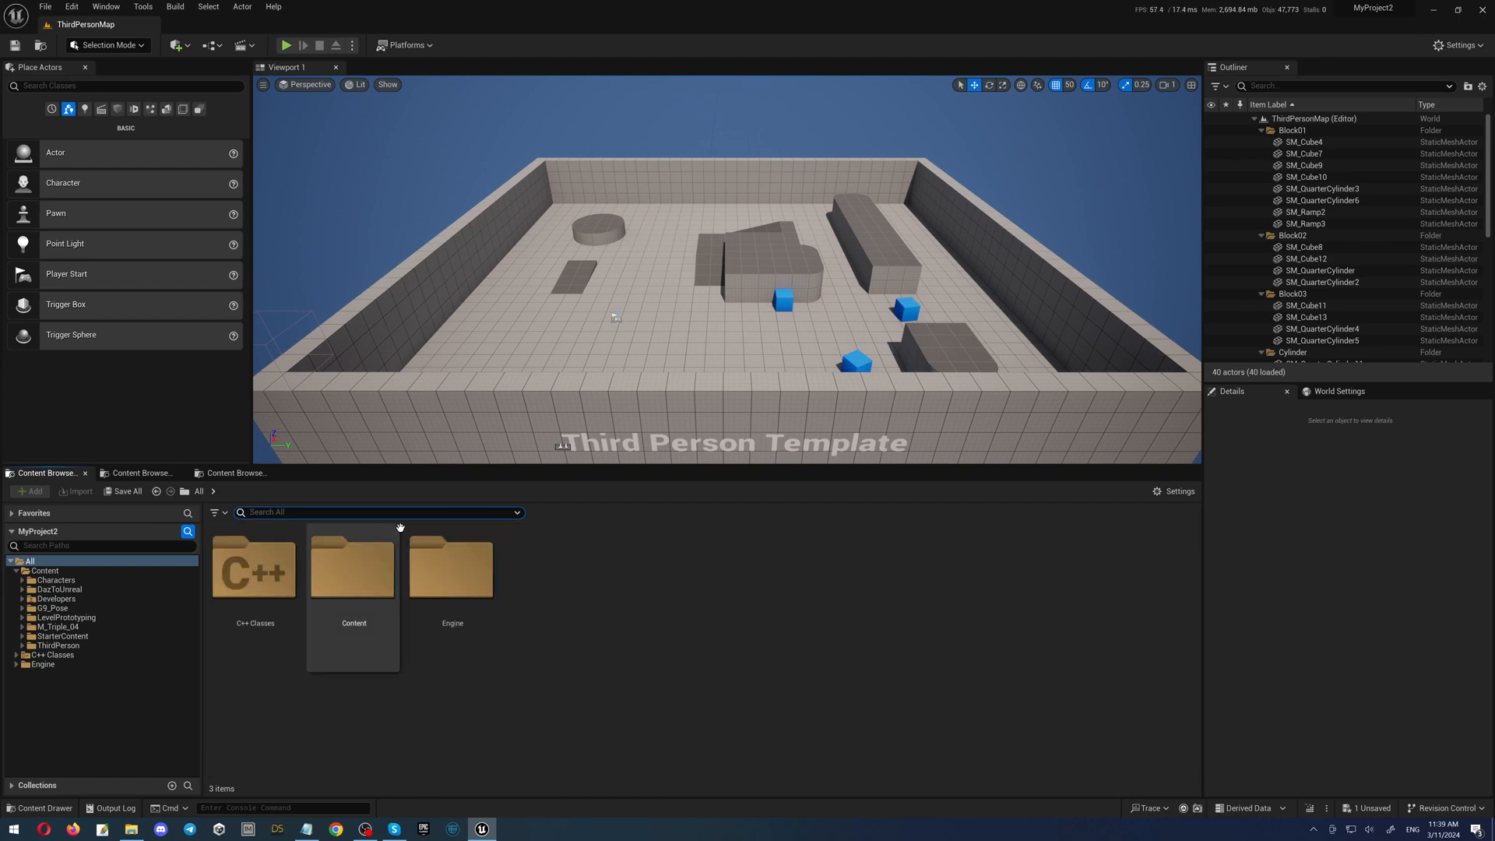
mouse_move(54, 598)
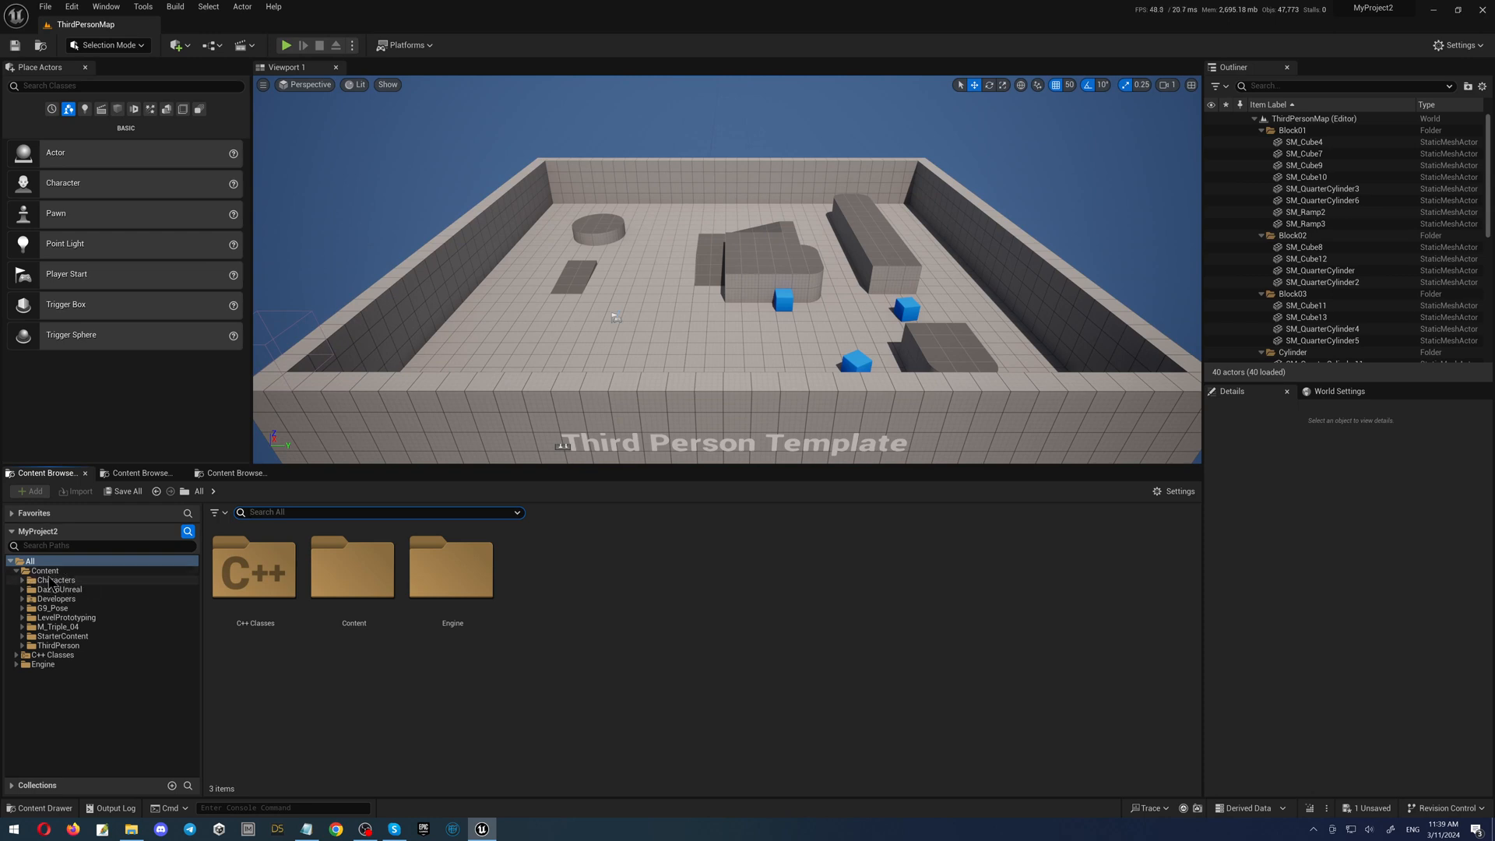
Browse into the Characters folder to reach SKM_Manny for IK Retargeter creation.
left_click(21, 579)
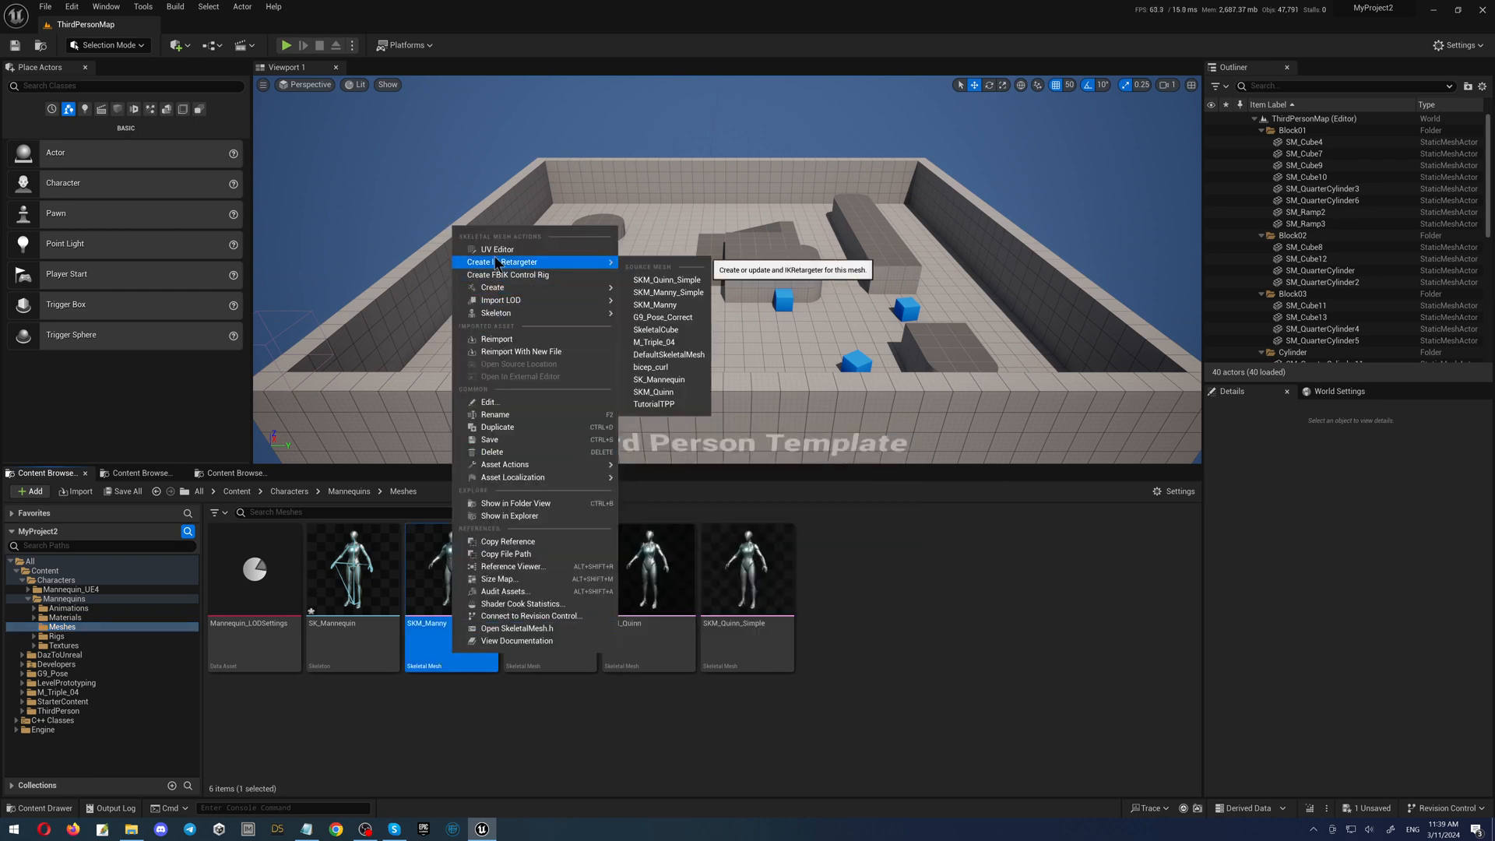
mouse_move(582, 268)
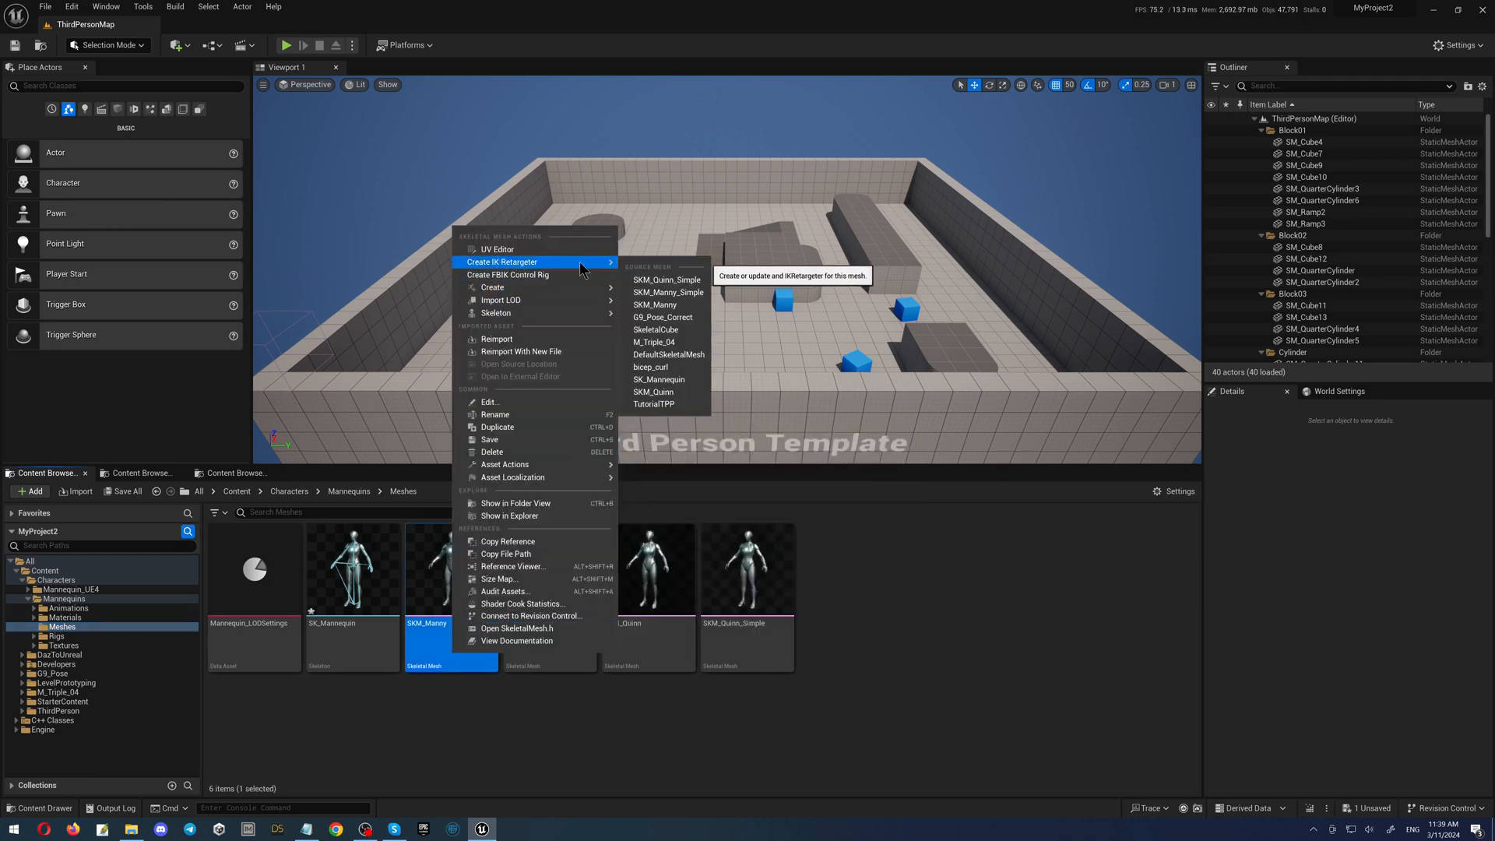
mouse_move(662, 317)
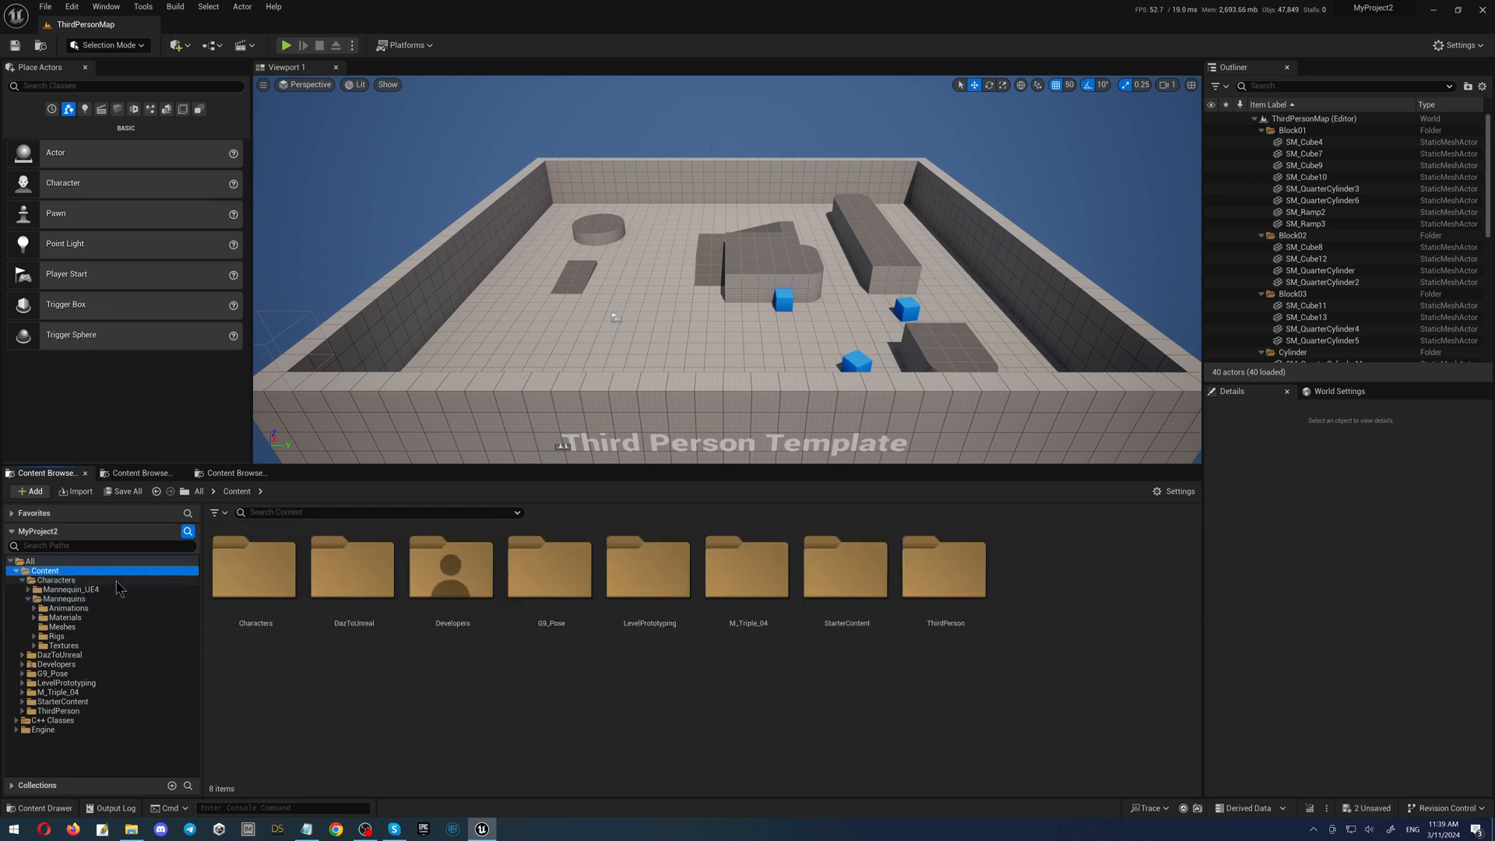
Search 'reta', select the G9-to-Mannequin retargeter, and confirm it sits in Mannequins/Rigs.
left_click(380, 513)
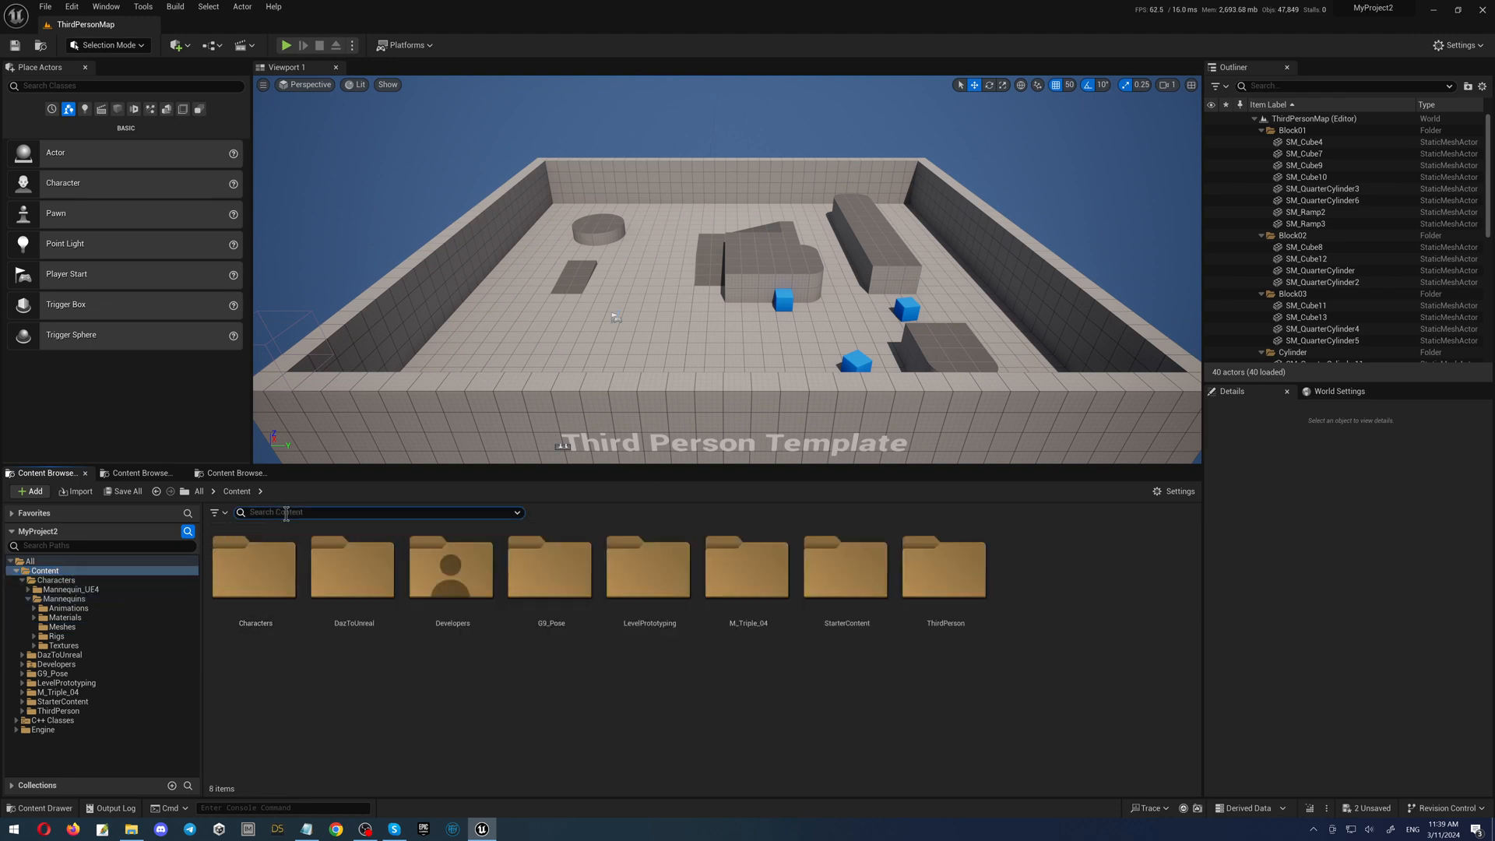
type("reta")
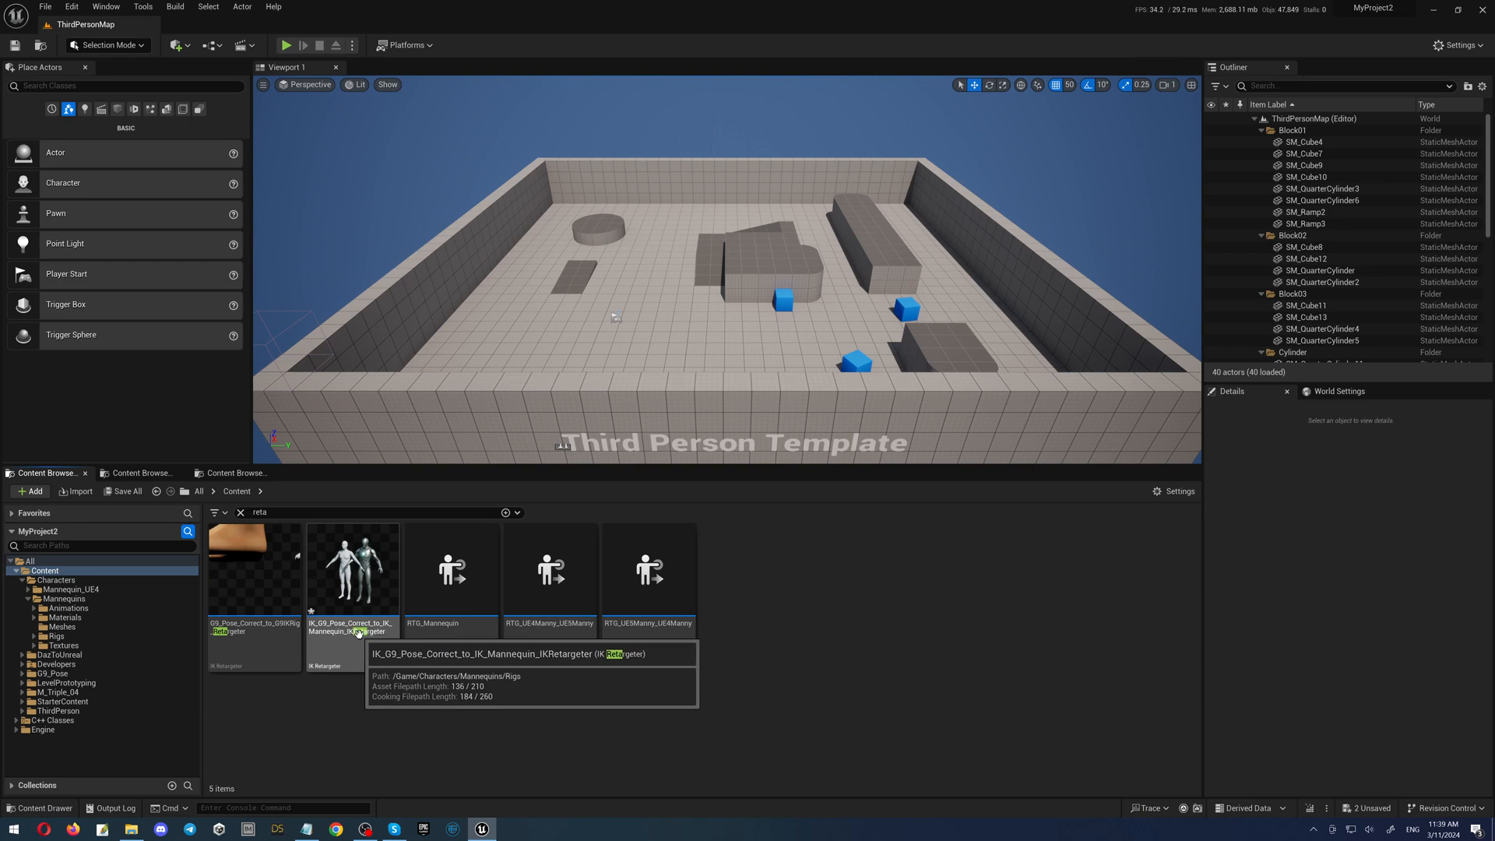
left_click(353, 572)
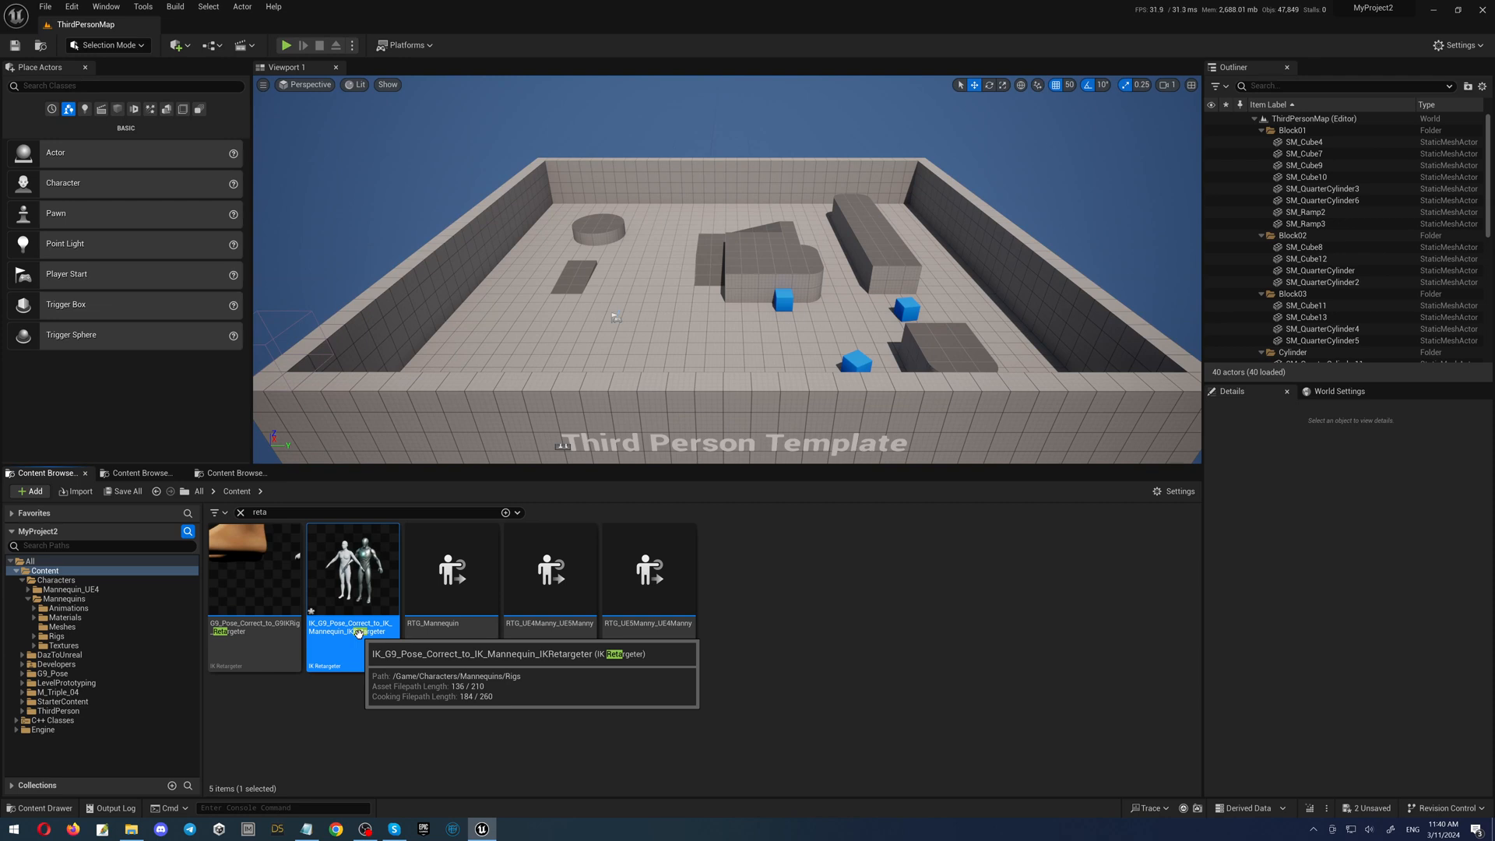
left_click(54, 637)
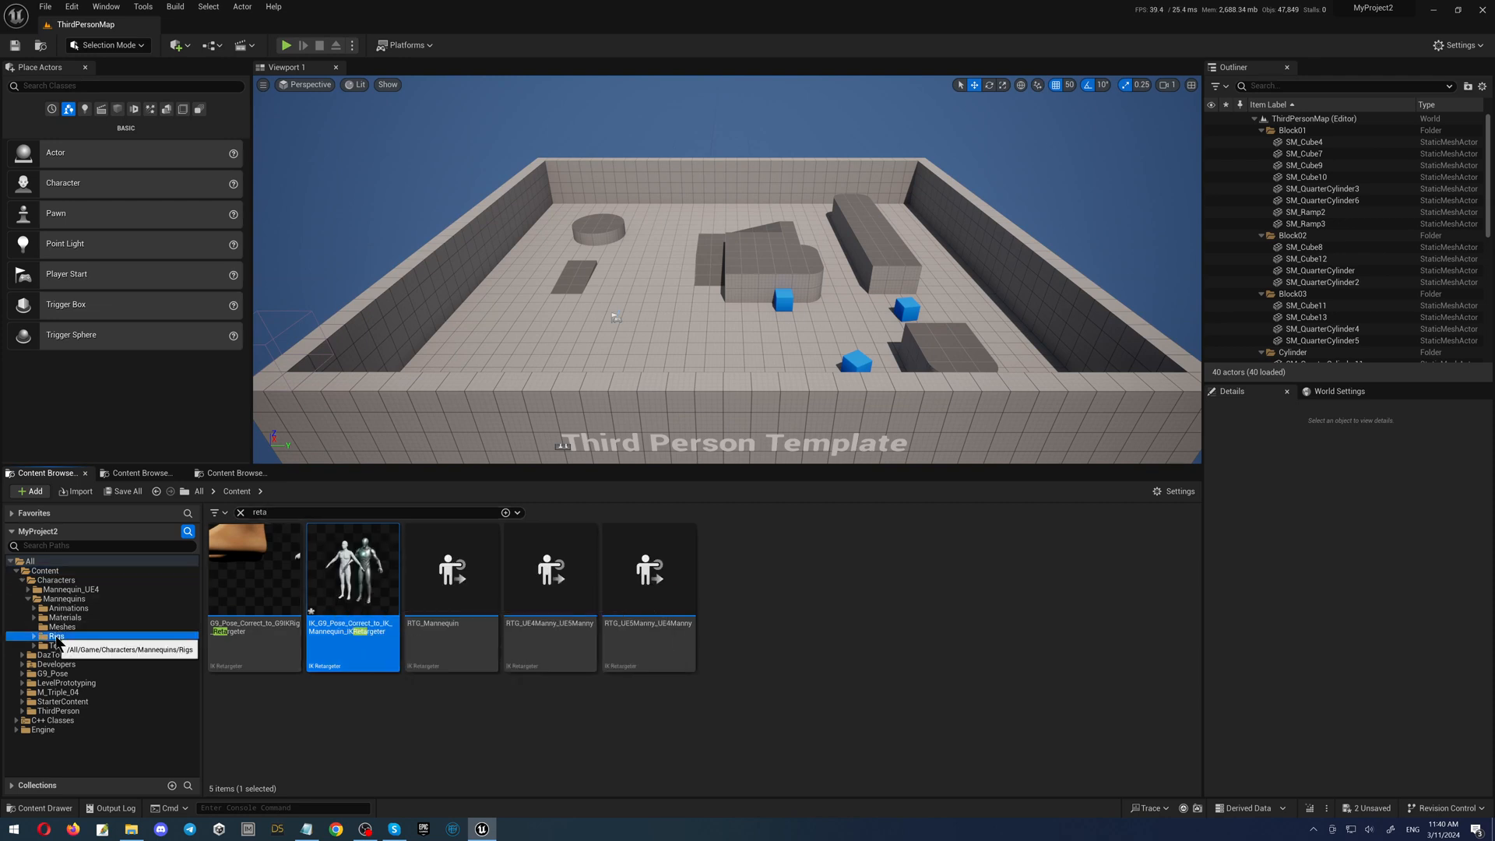